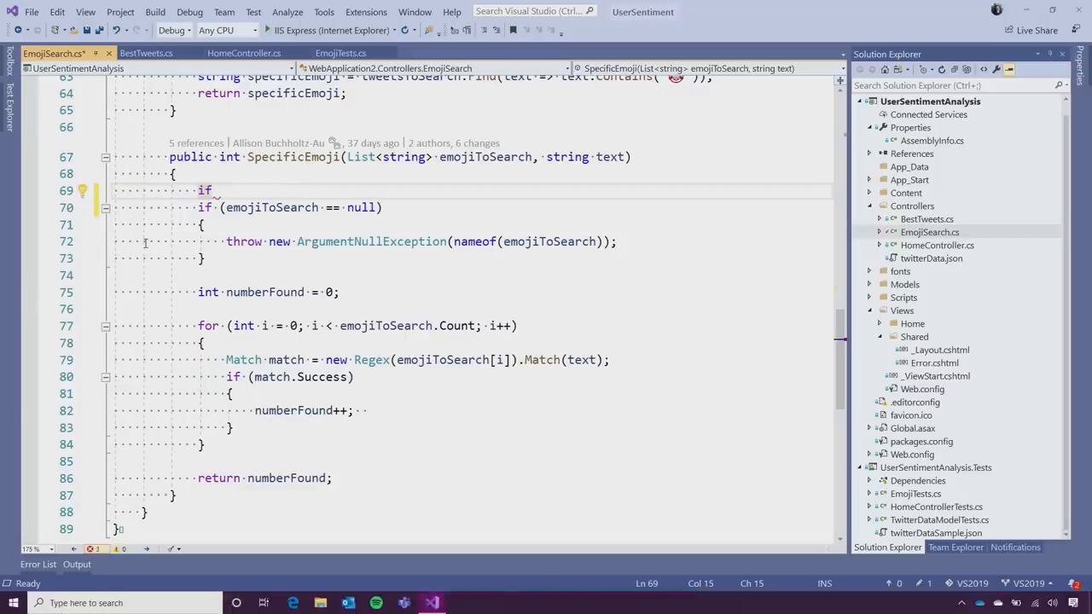
text(if)
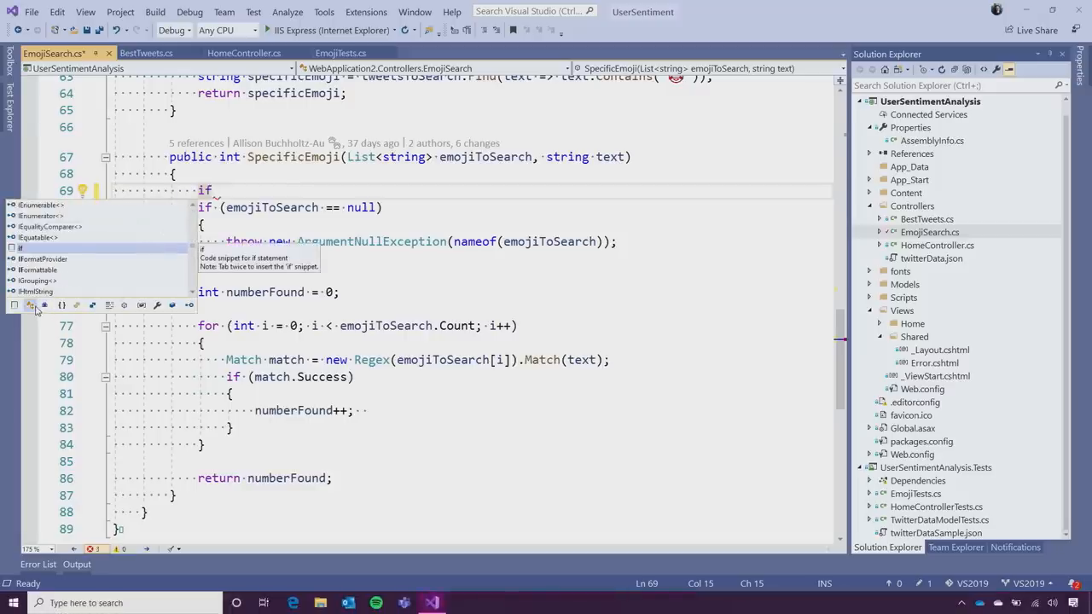
mouse_move(28, 306)
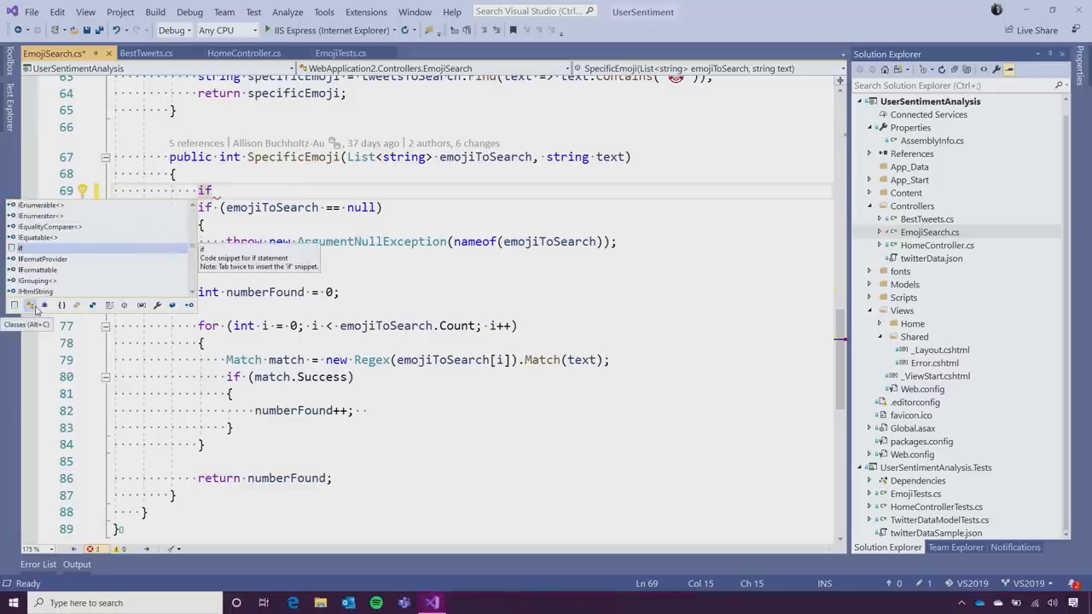